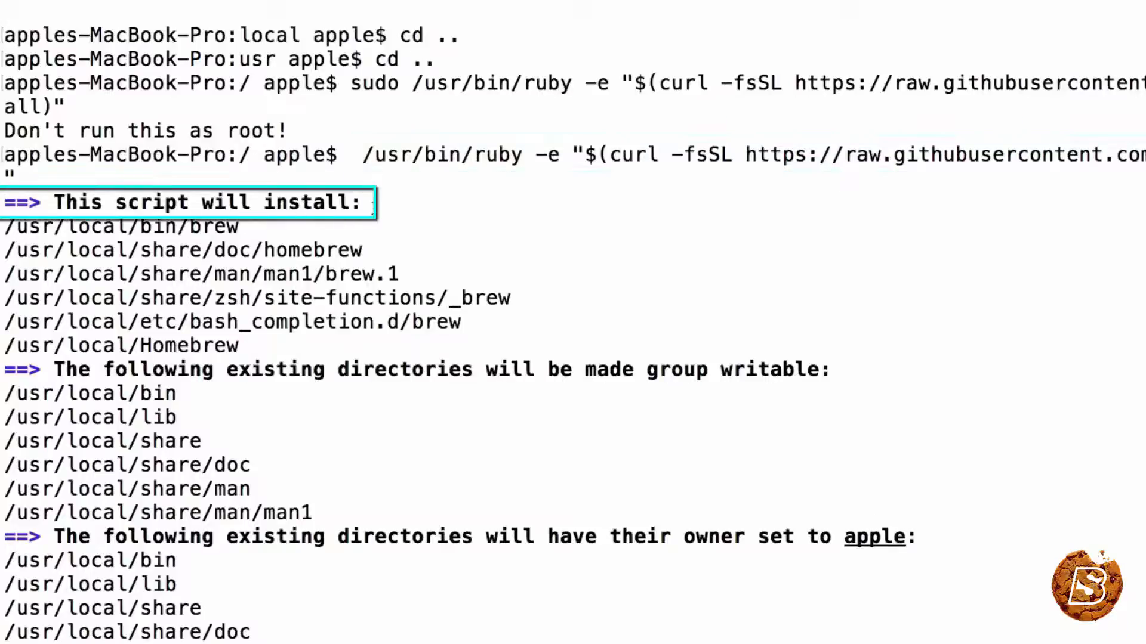
scroll("down", 3)
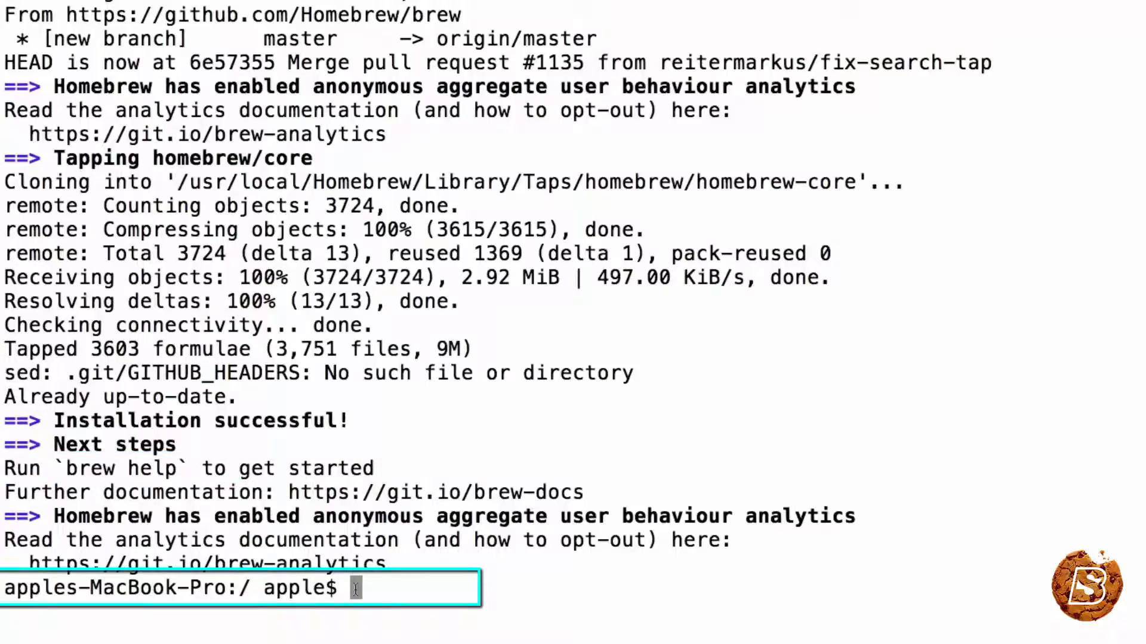
type("b")
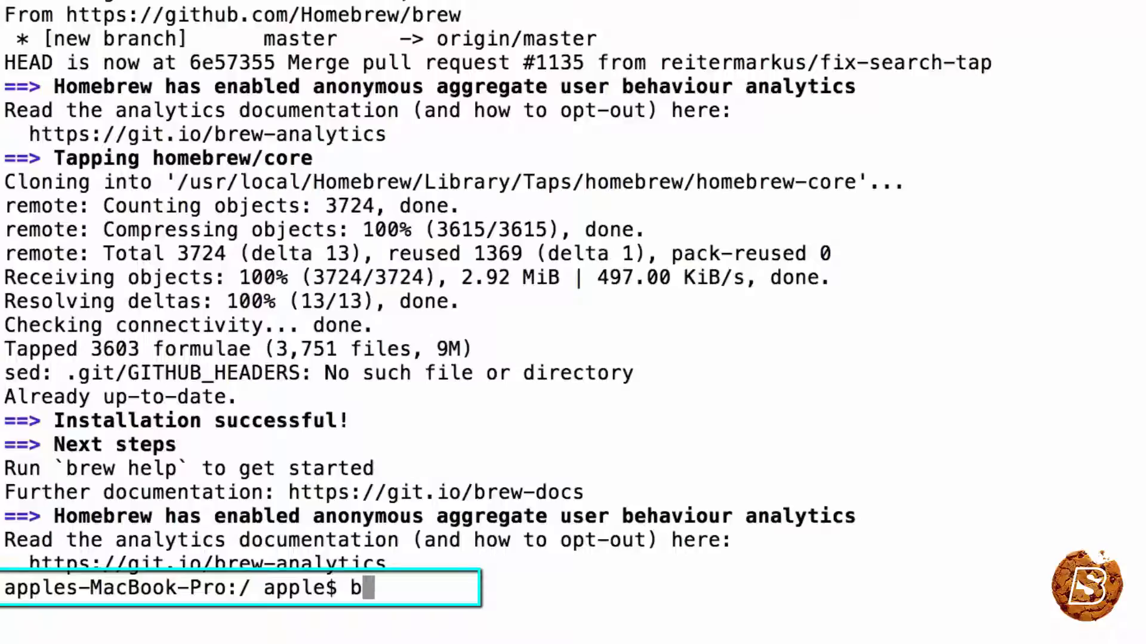
type("rew help")
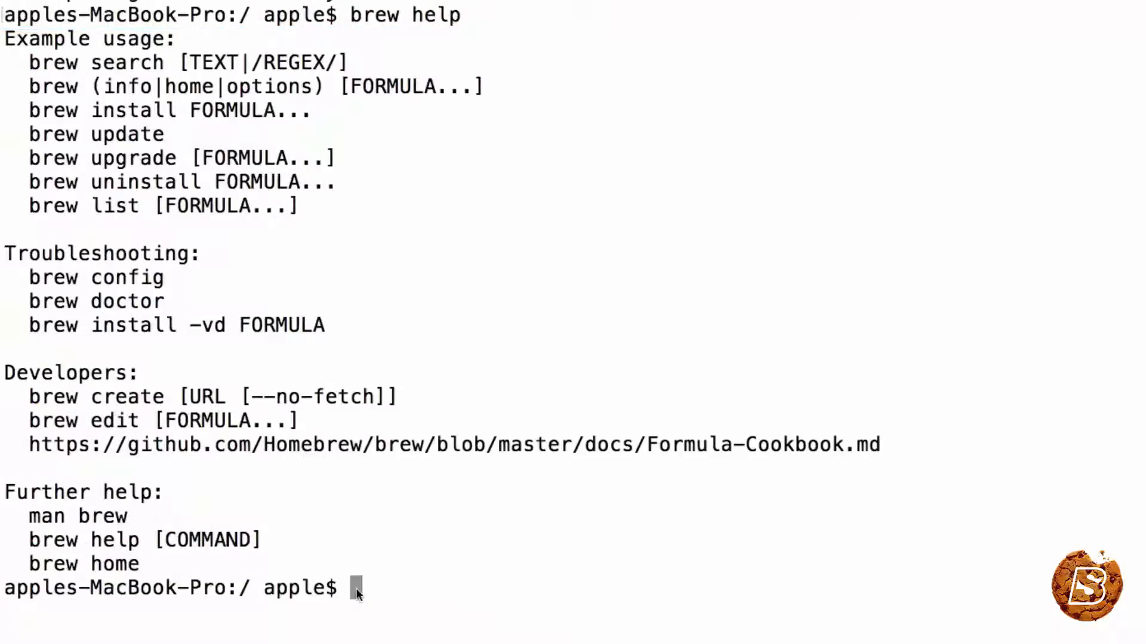
mouse_move(351, 334)
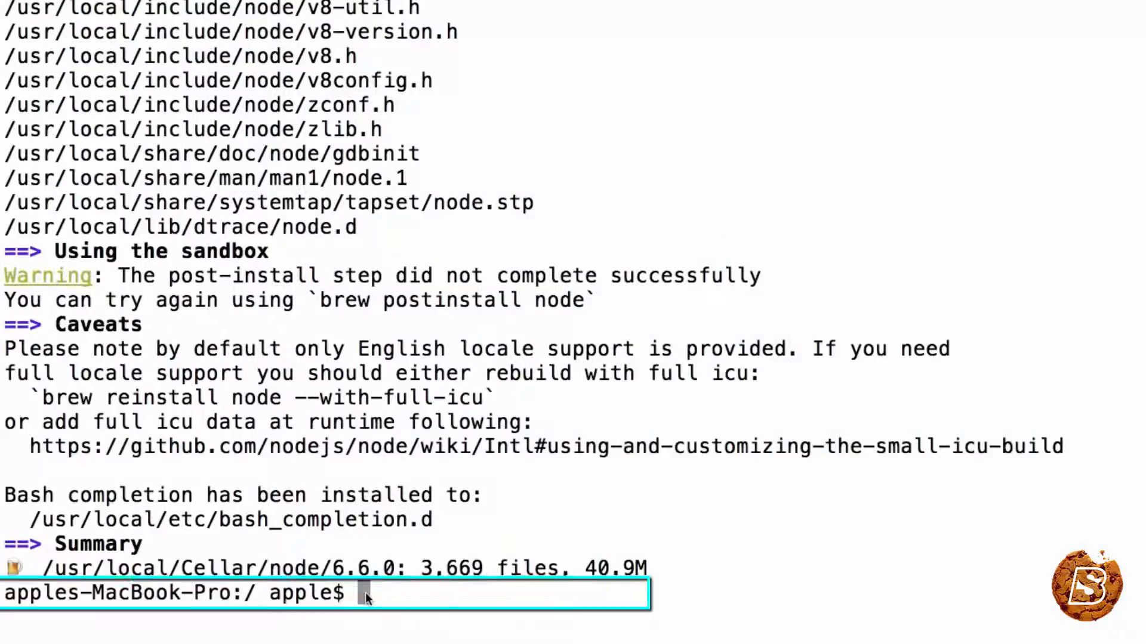
type("brew install watchman")
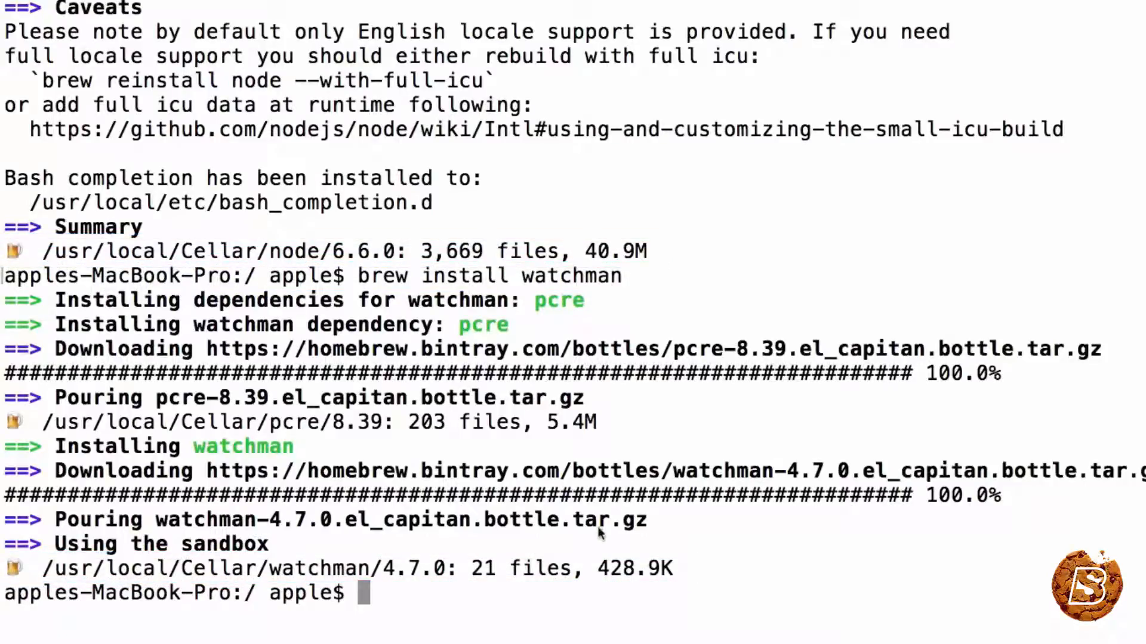
type("npm install -g react-native-cli")
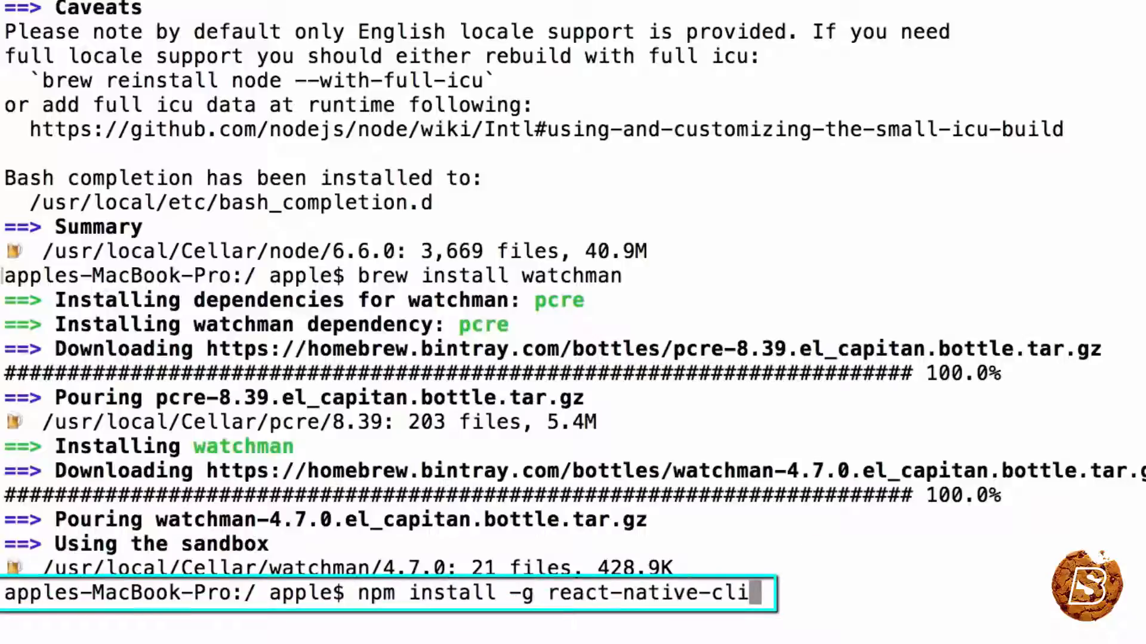
mouse_move(858, 603)
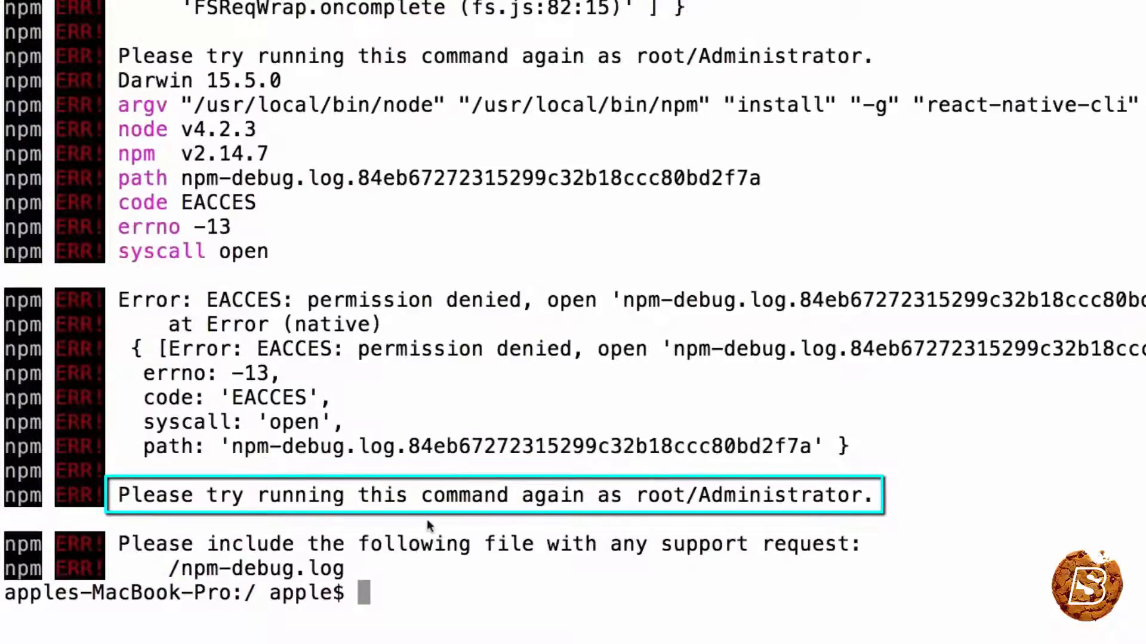
mouse_move(899, 510)
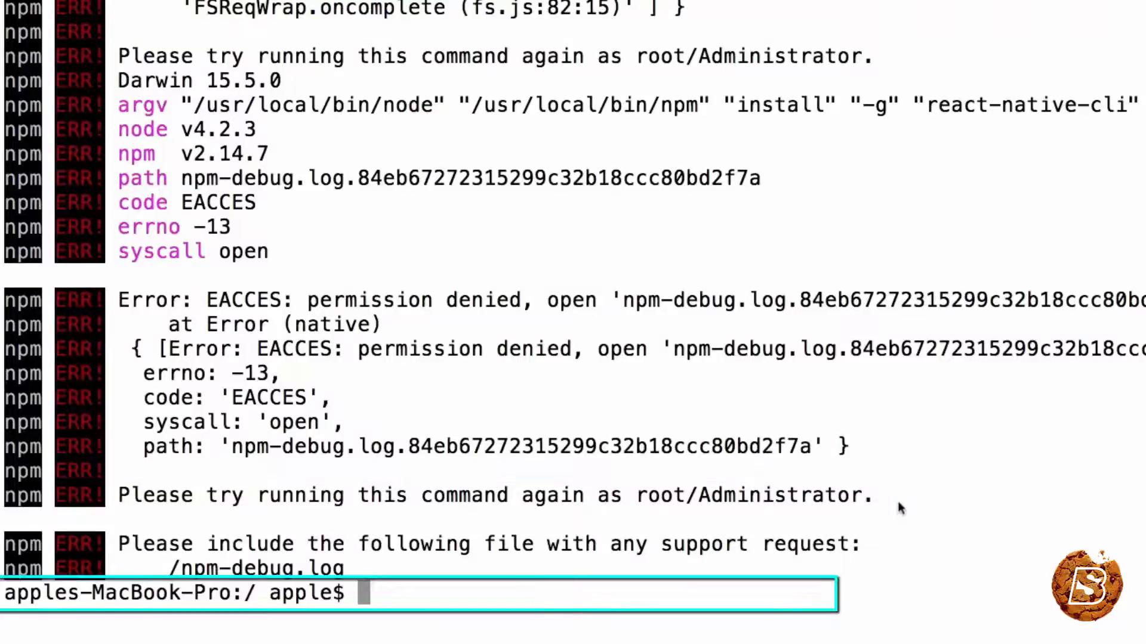
type("sudo npm install -g react-native-cli")
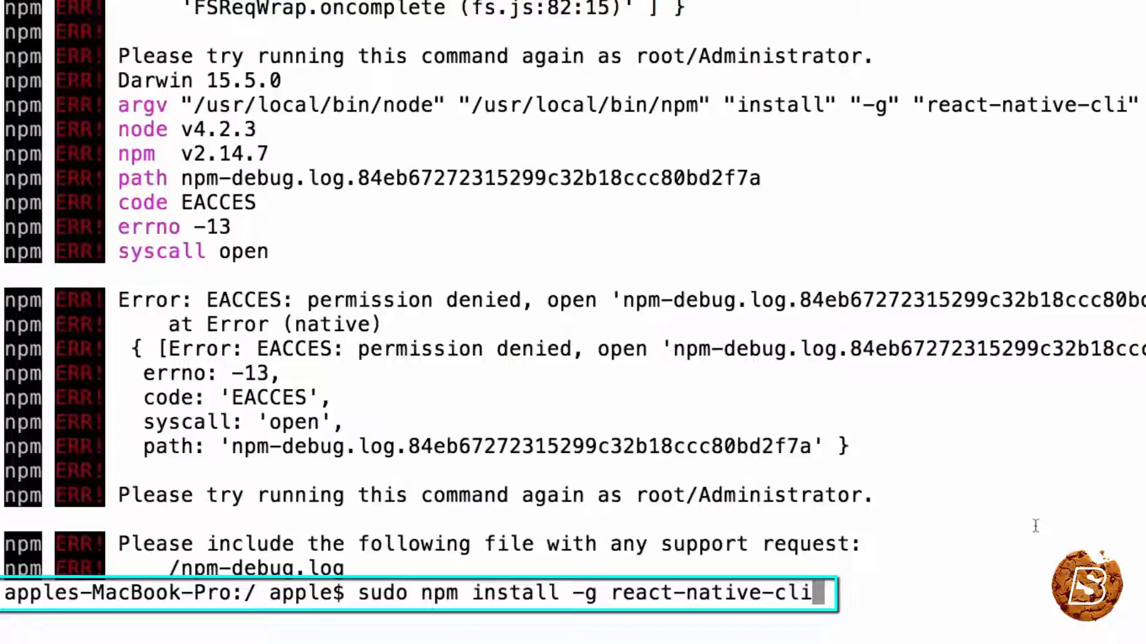